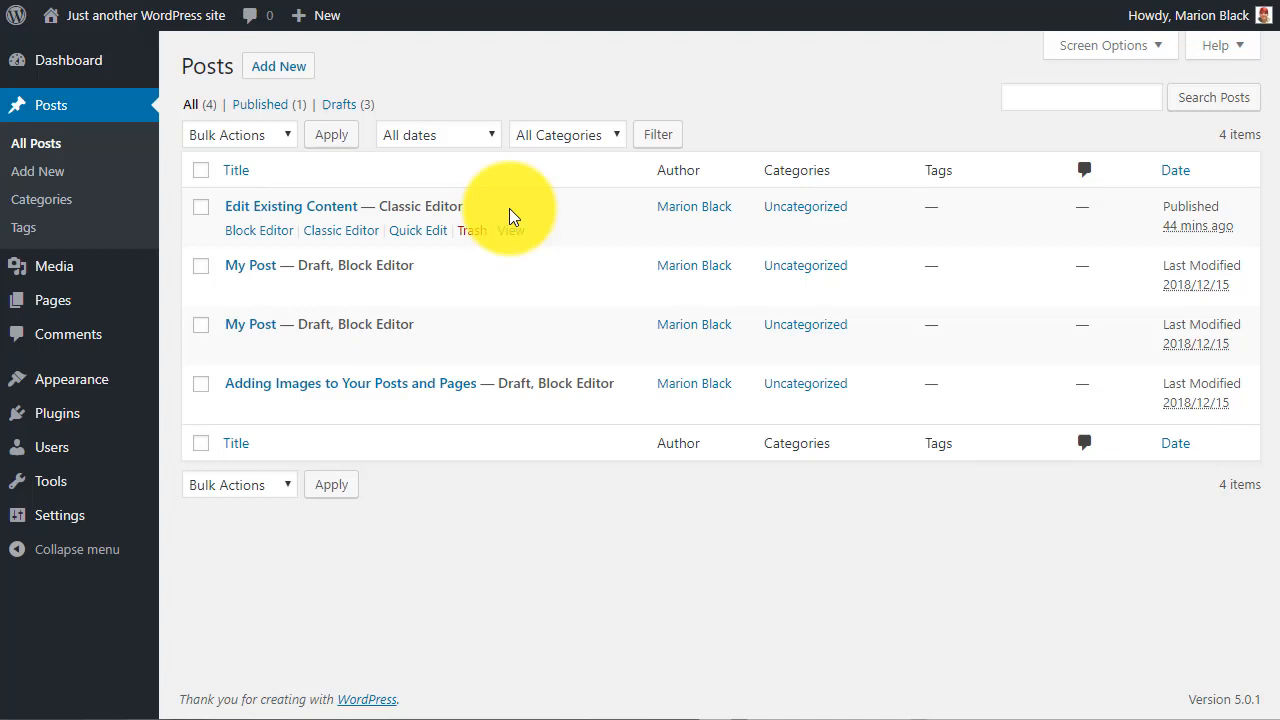
Open the Edit Existing Content post in the classic editor in a new tab
right_click(510, 230)
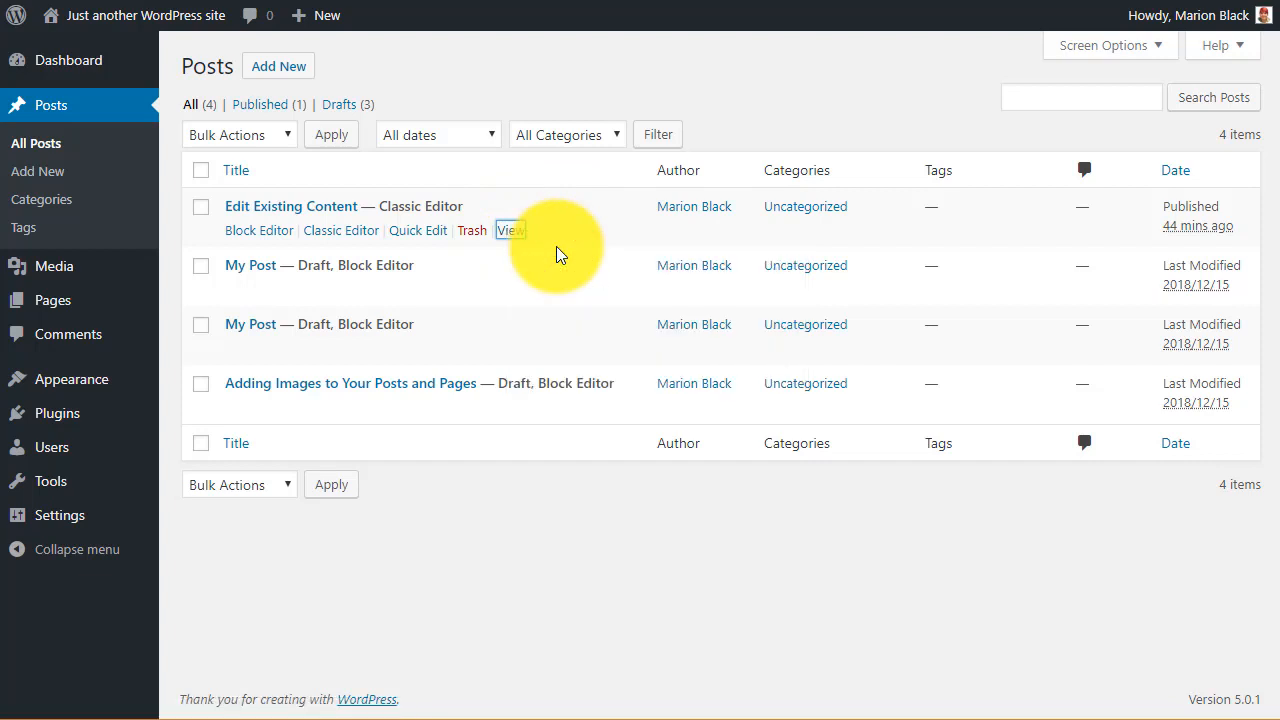
click(510, 230)
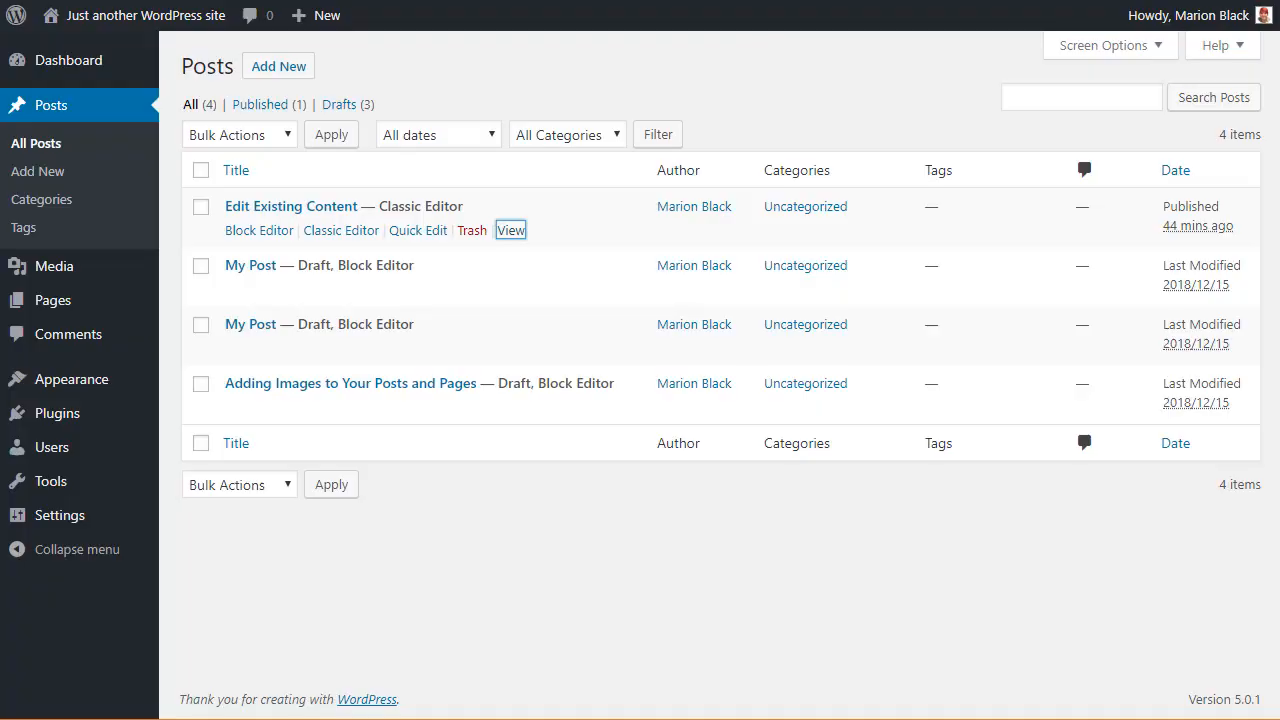
mouse_move(356, 246)
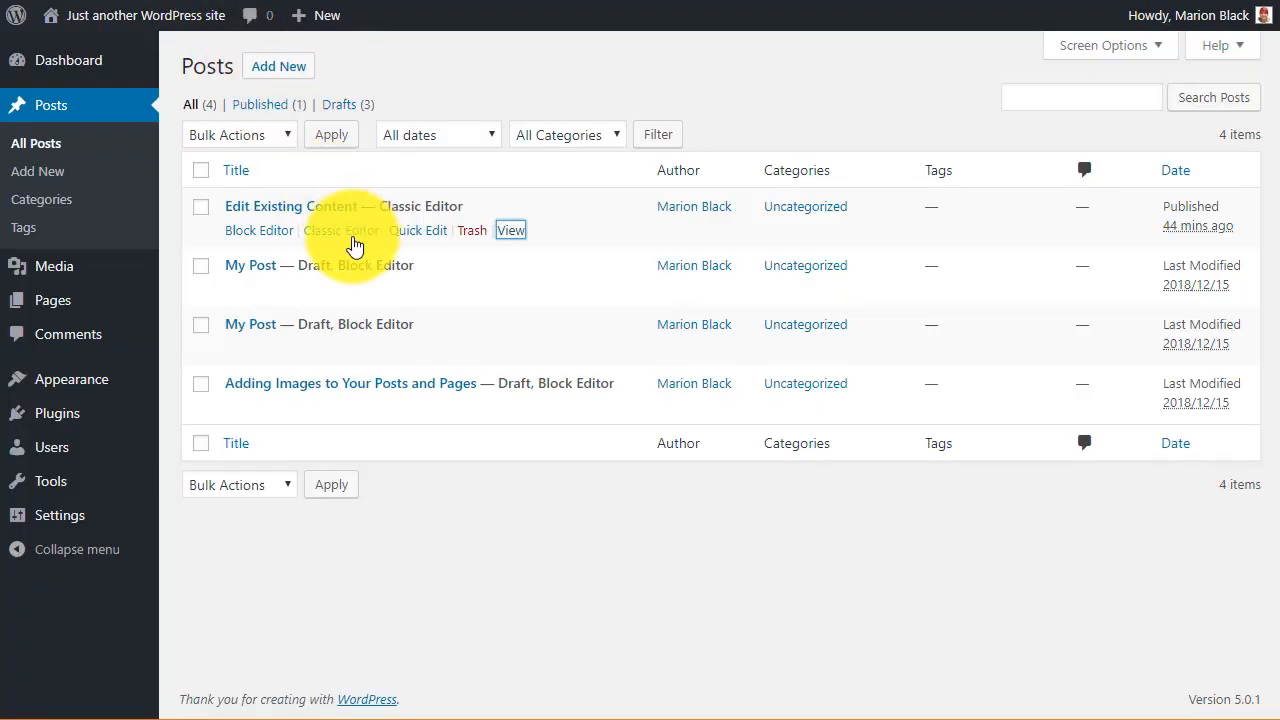
mouse_move(340, 230)
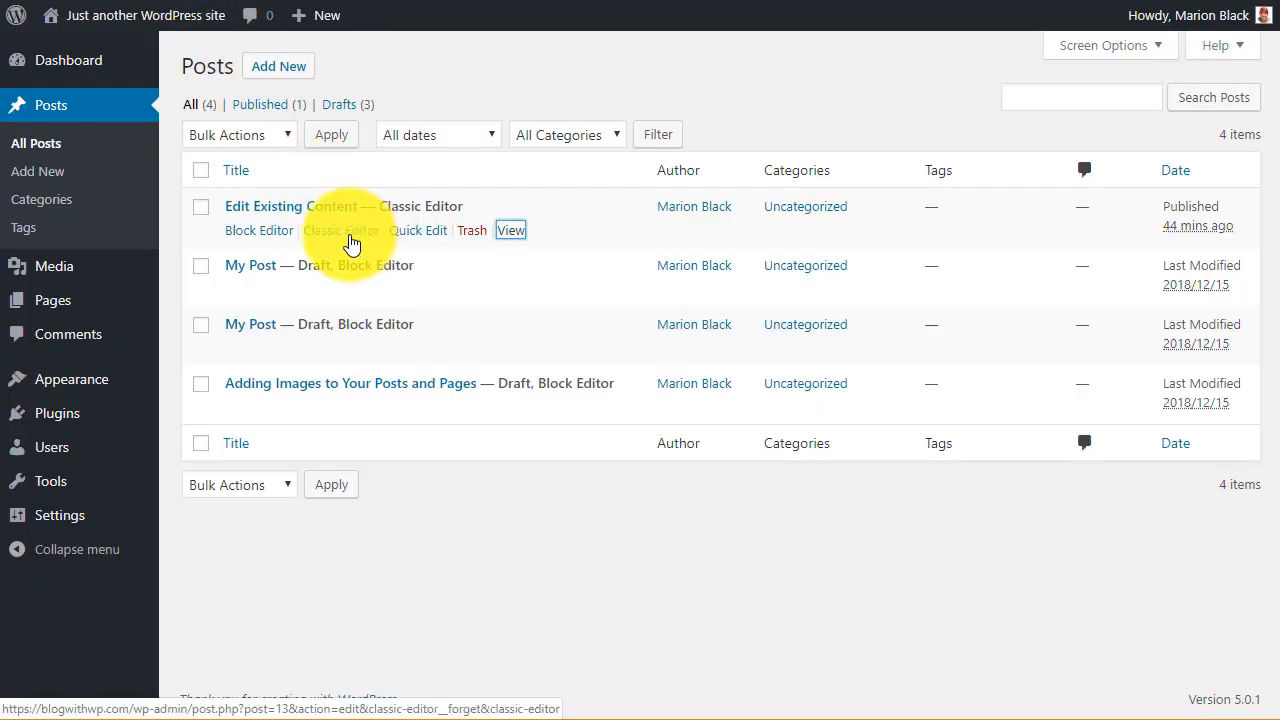
right_click(340, 230)
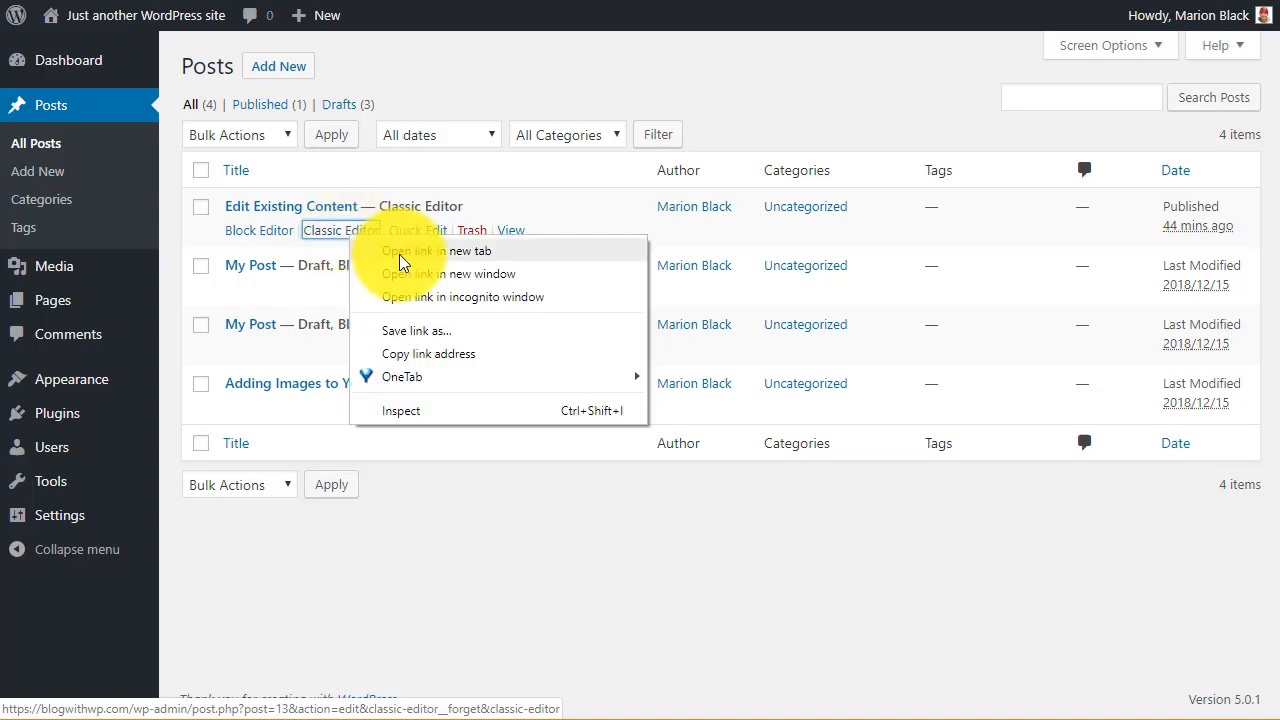
click(436, 250)
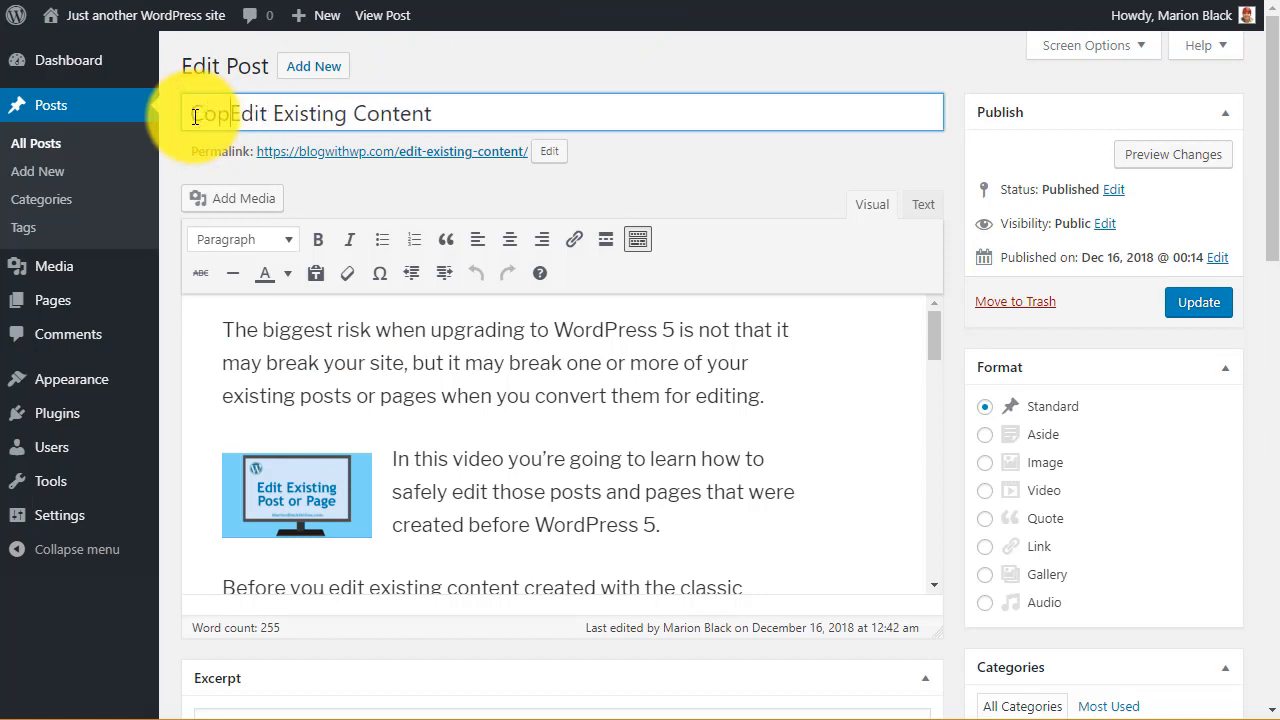
Retitle the post 'Copy of Edit Existing Content', copy the title and begin editing its permalink
text(Copy of)
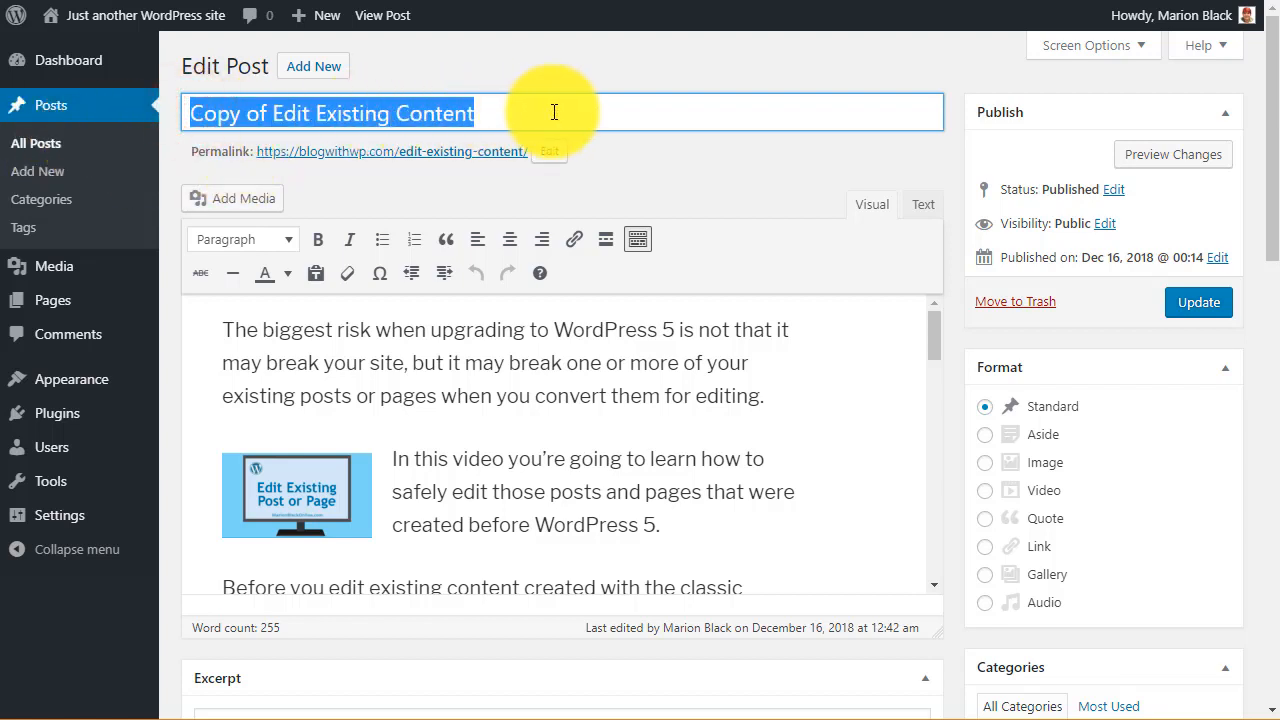
right_click(440, 112)
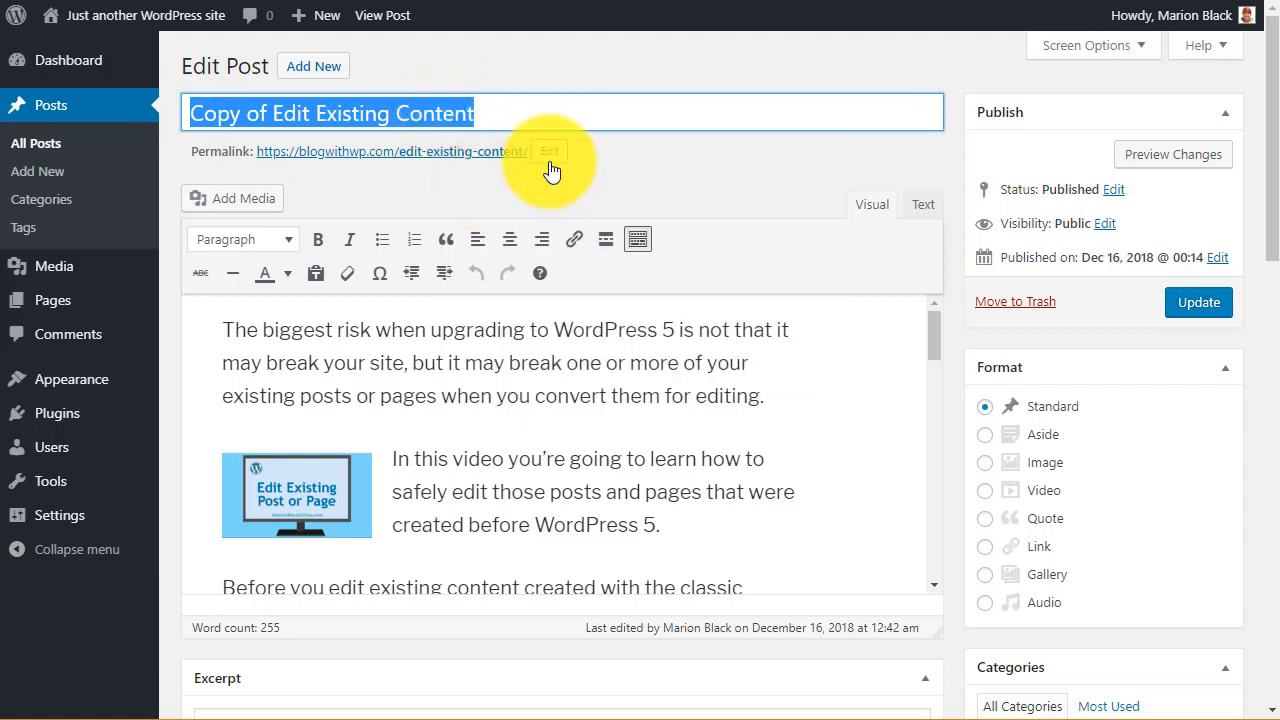
click(548, 152)
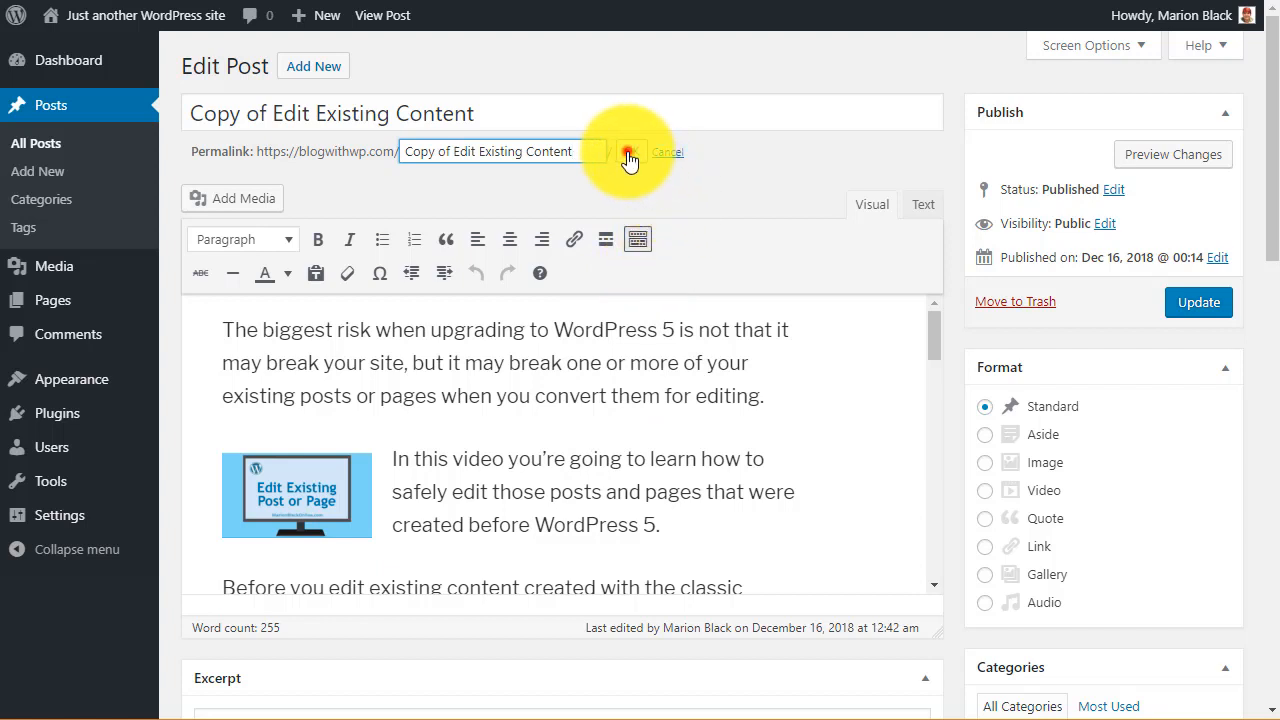
Confirm the permalink copy-of-edit-existing-content, set status to Draft and update the post
click(628, 156)
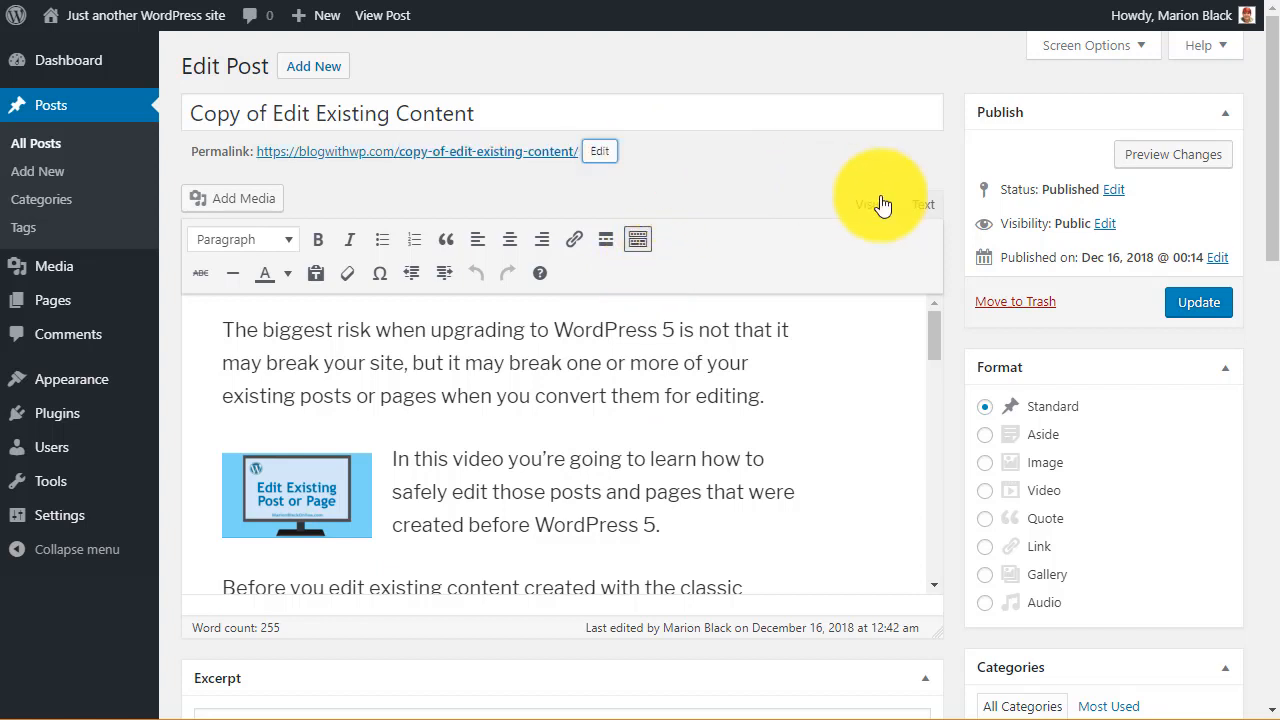
click(1112, 188)
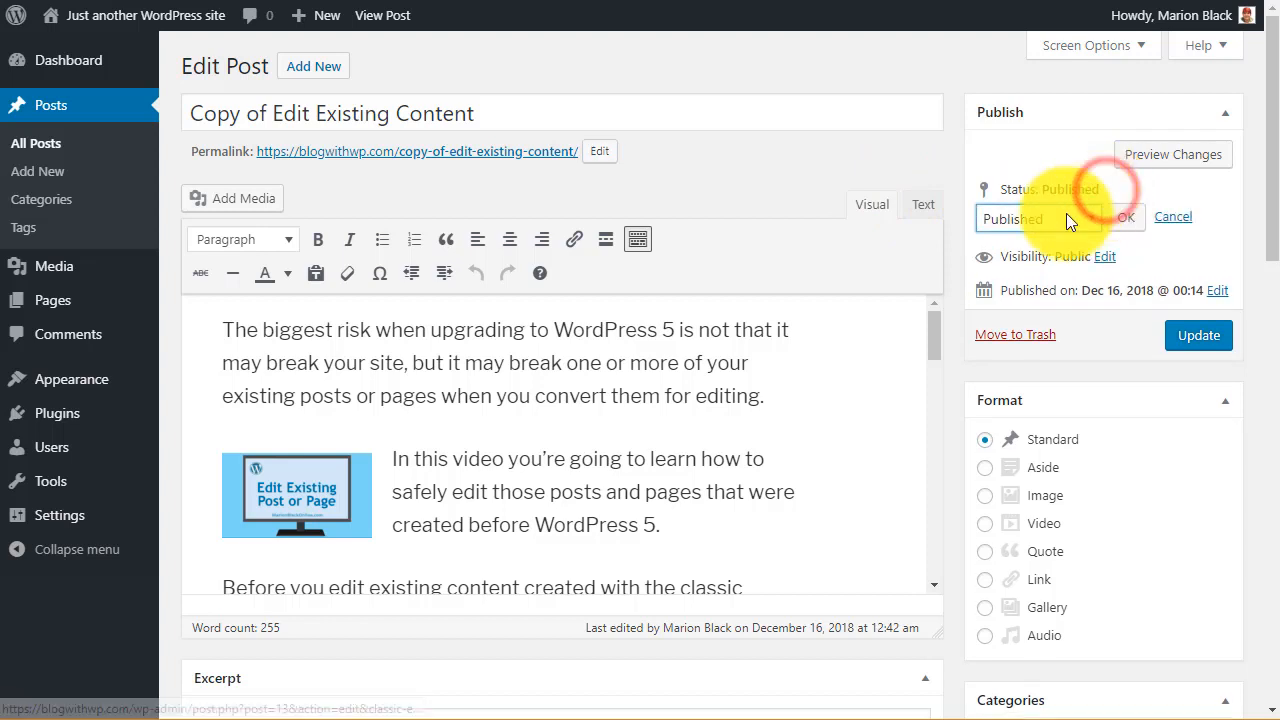
click(1036, 218)
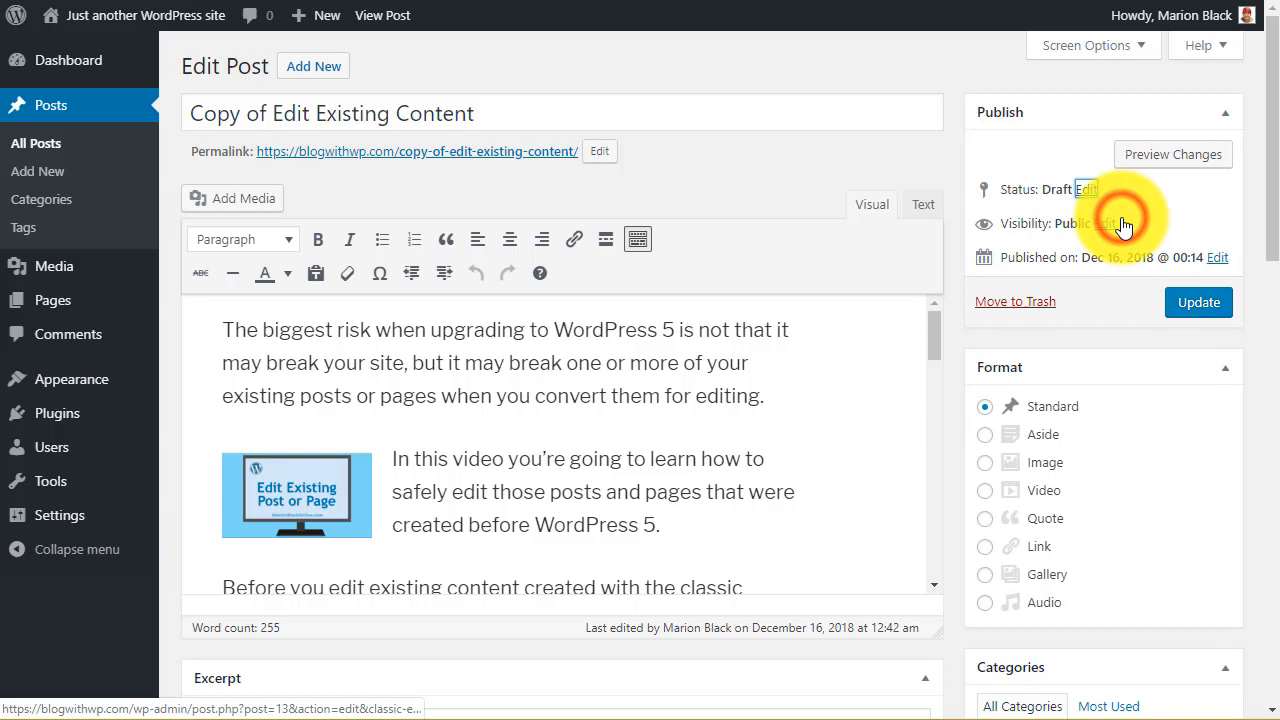
mouse_move(1198, 302)
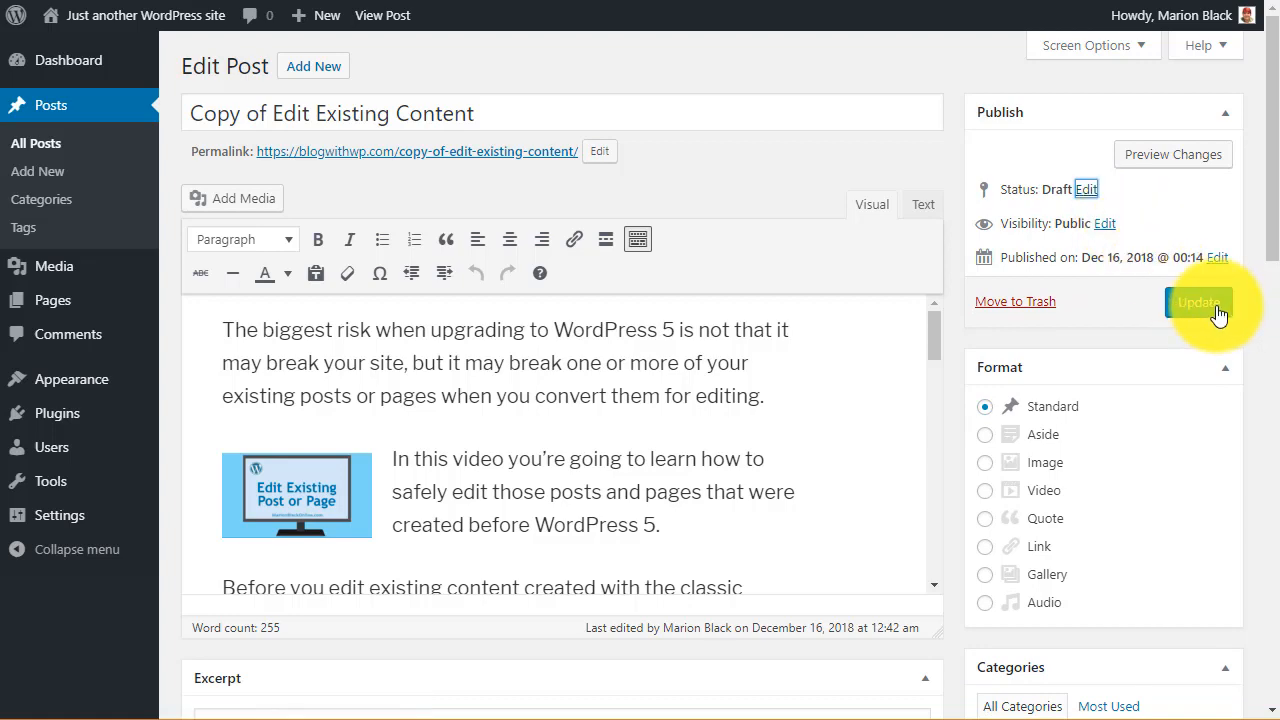
click(1196, 302)
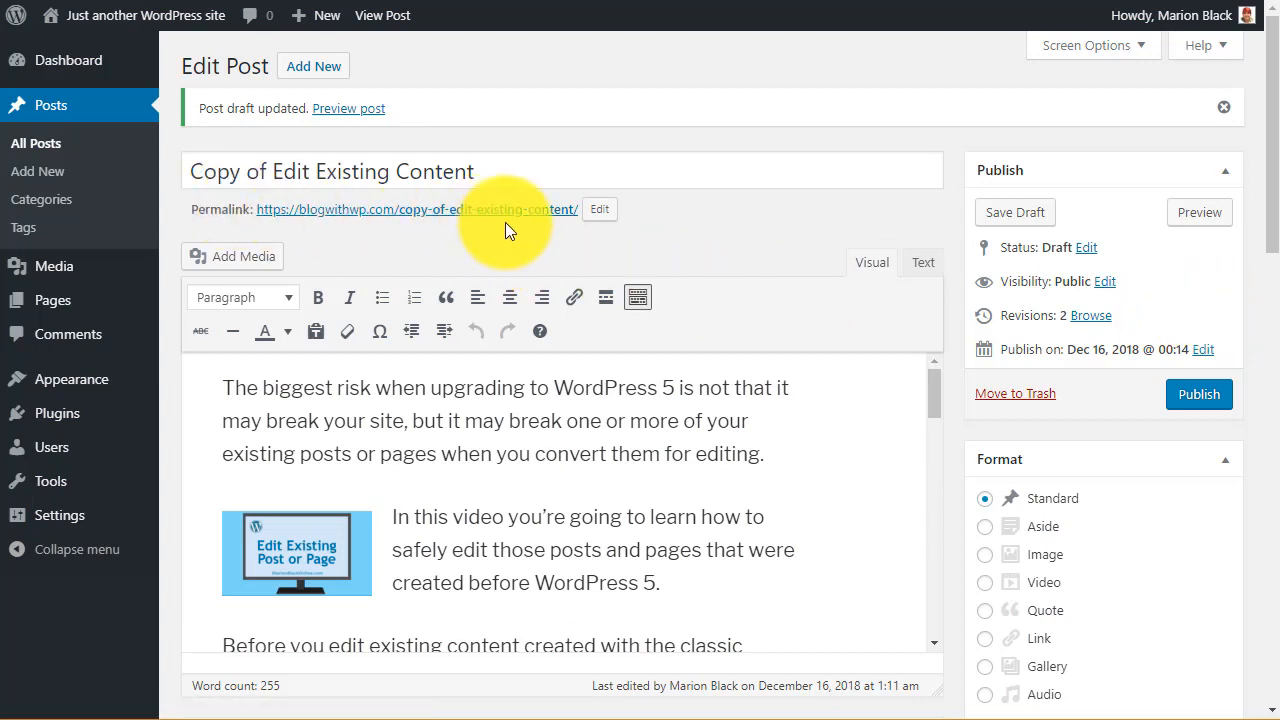
mouse_move(312, 64)
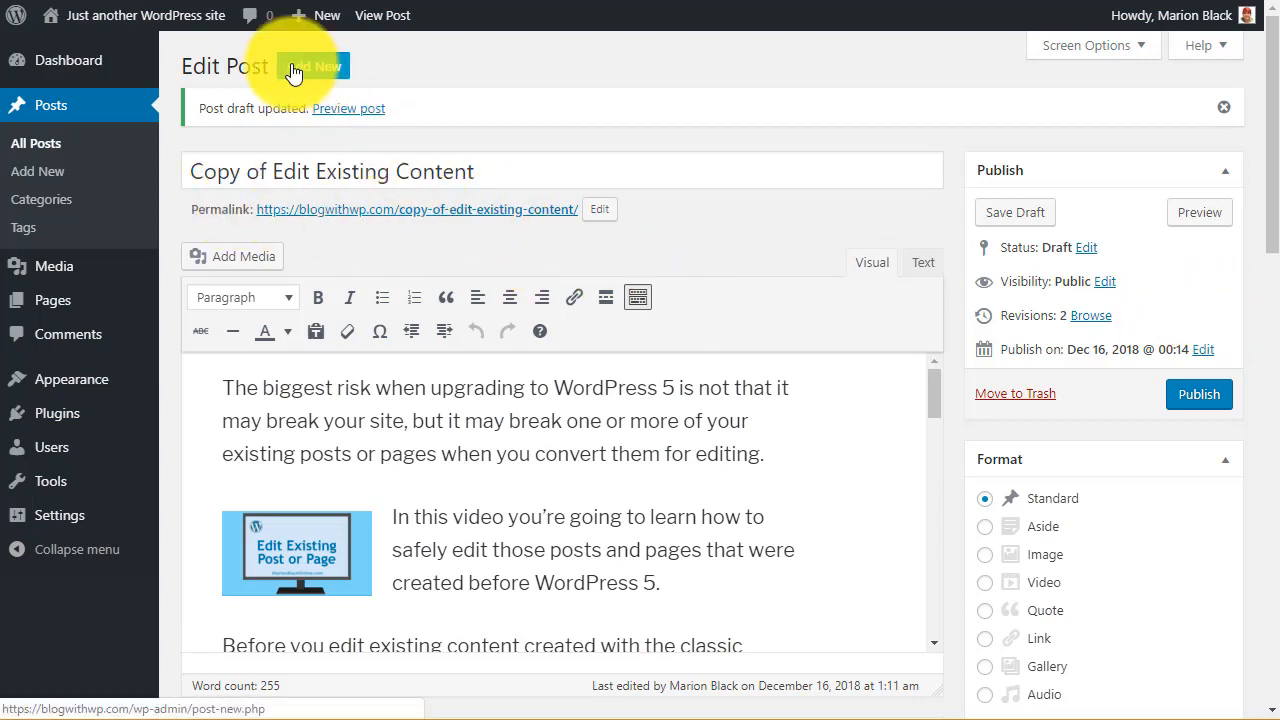
Start a new Block Editor post and paste the title, trimming it to 'Edit Existing Content'
right_click(312, 66)
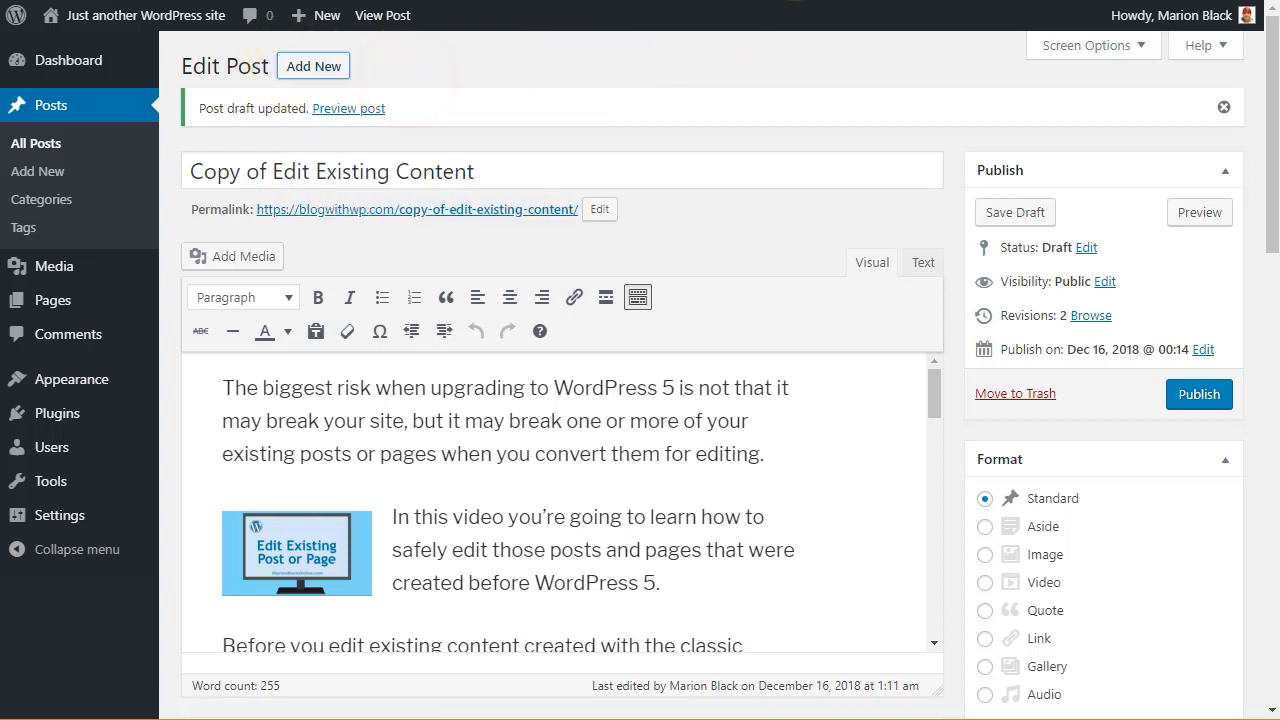
click(38, 172)
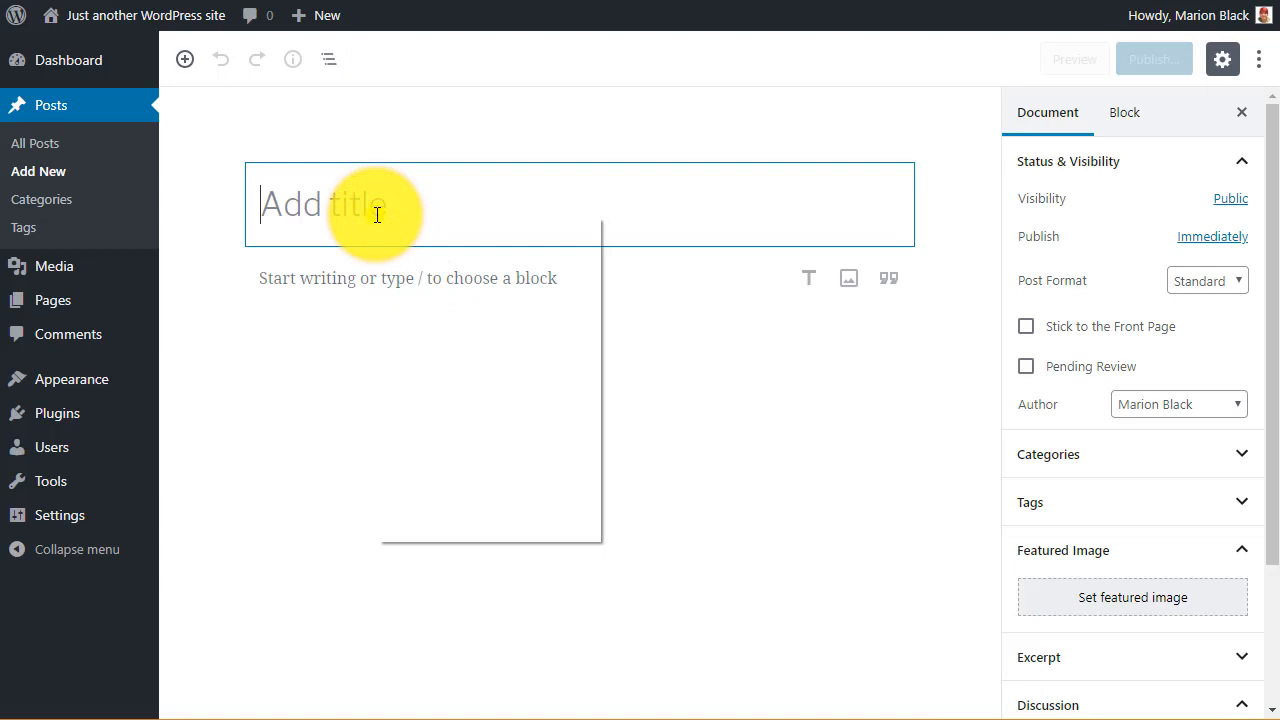
right_click(376, 204)
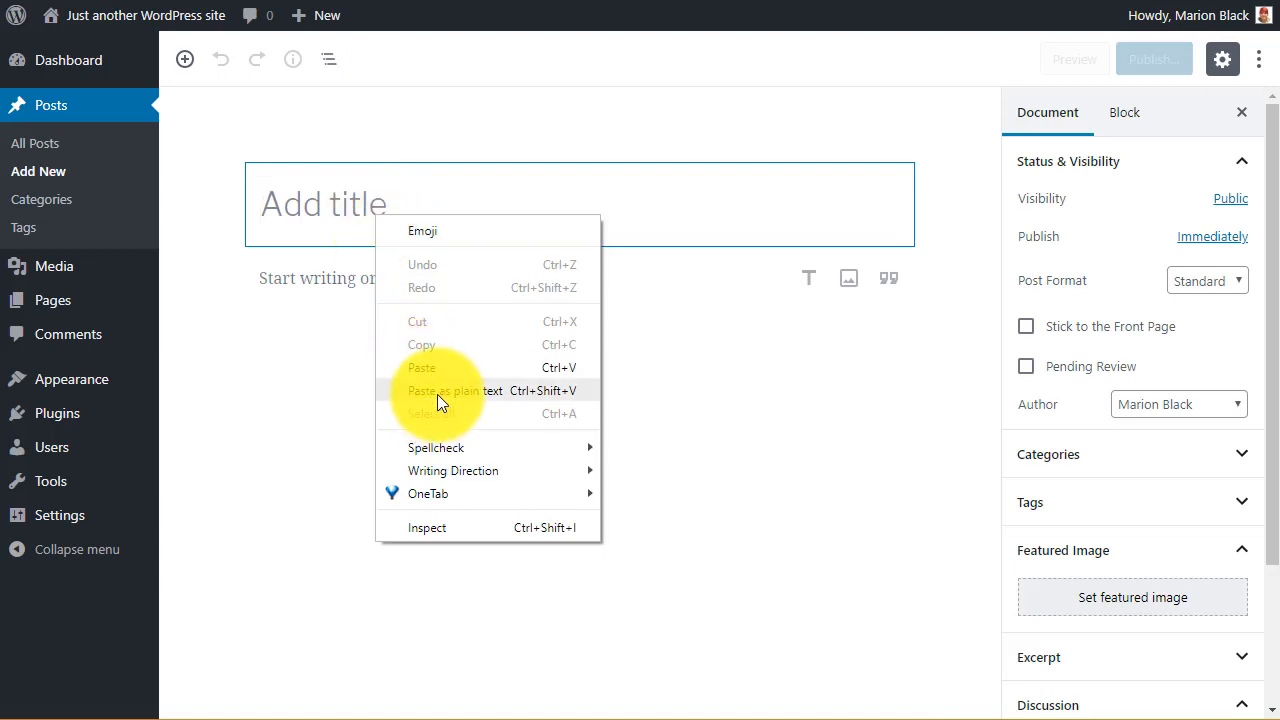
click(420, 368)
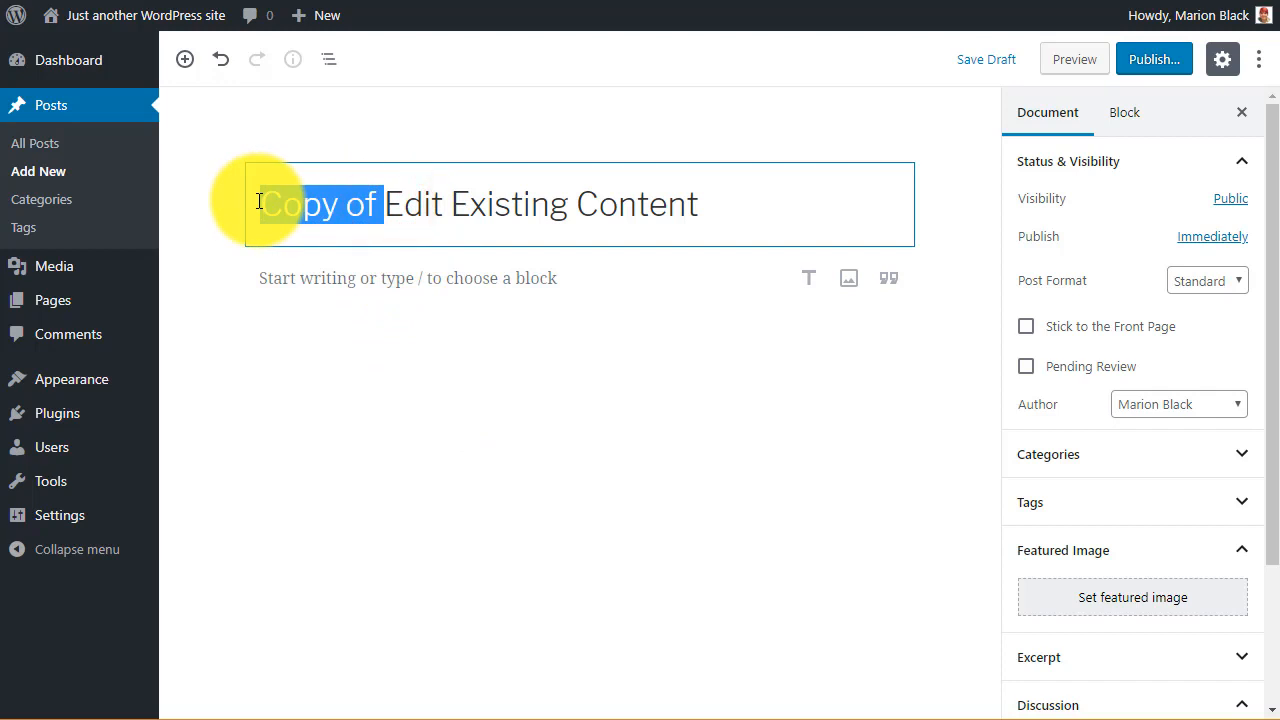
key(Delete)
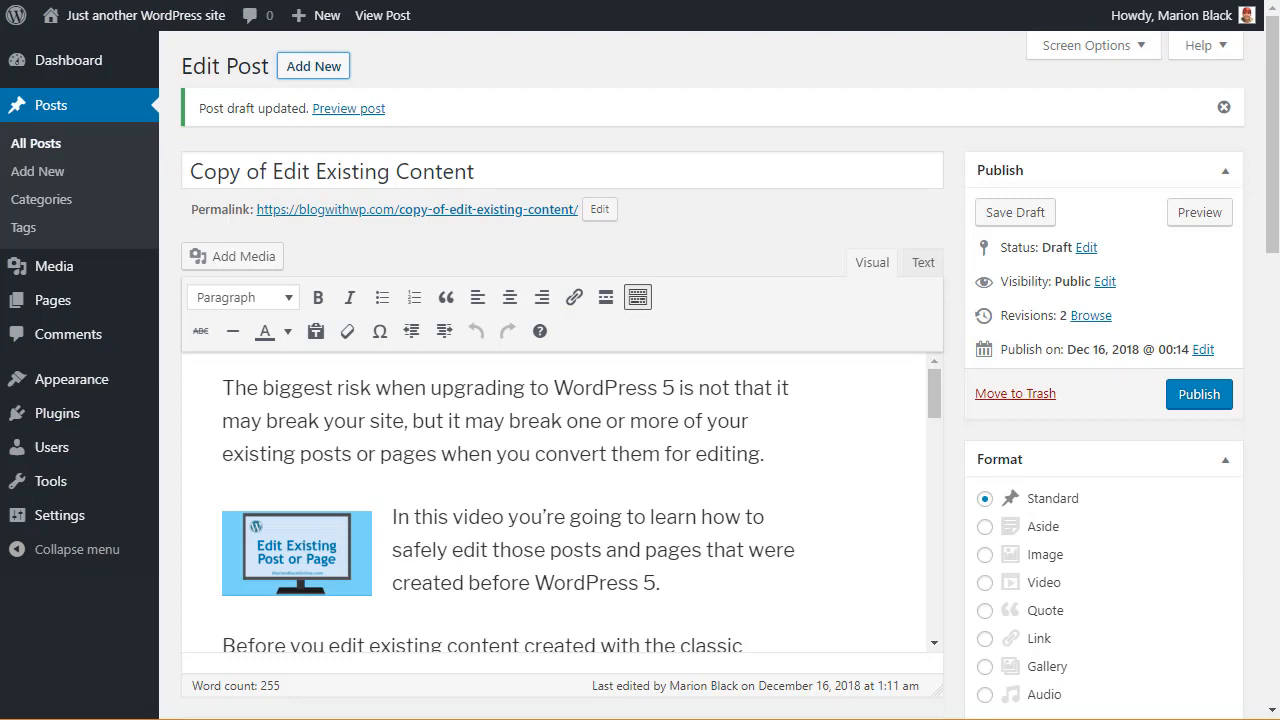
Switch the draft copy to Text view and copy its entire HTML source
click(922, 262)
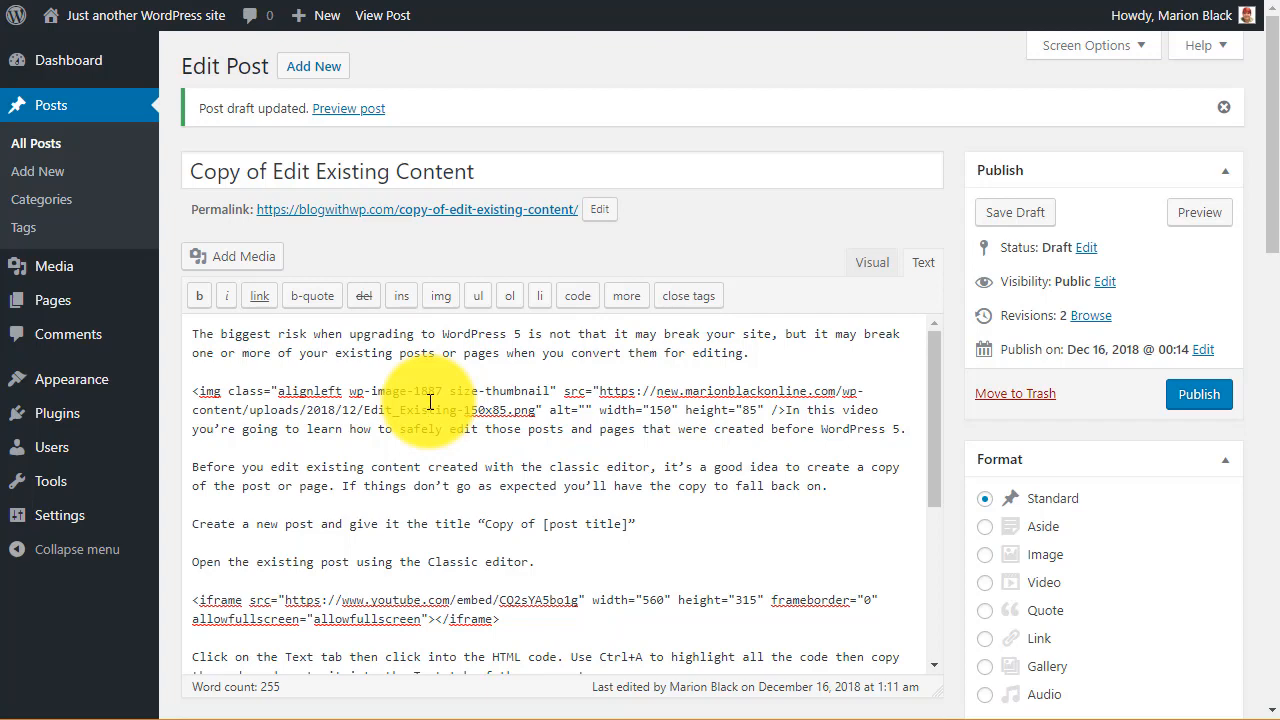
key(ctrl+a)
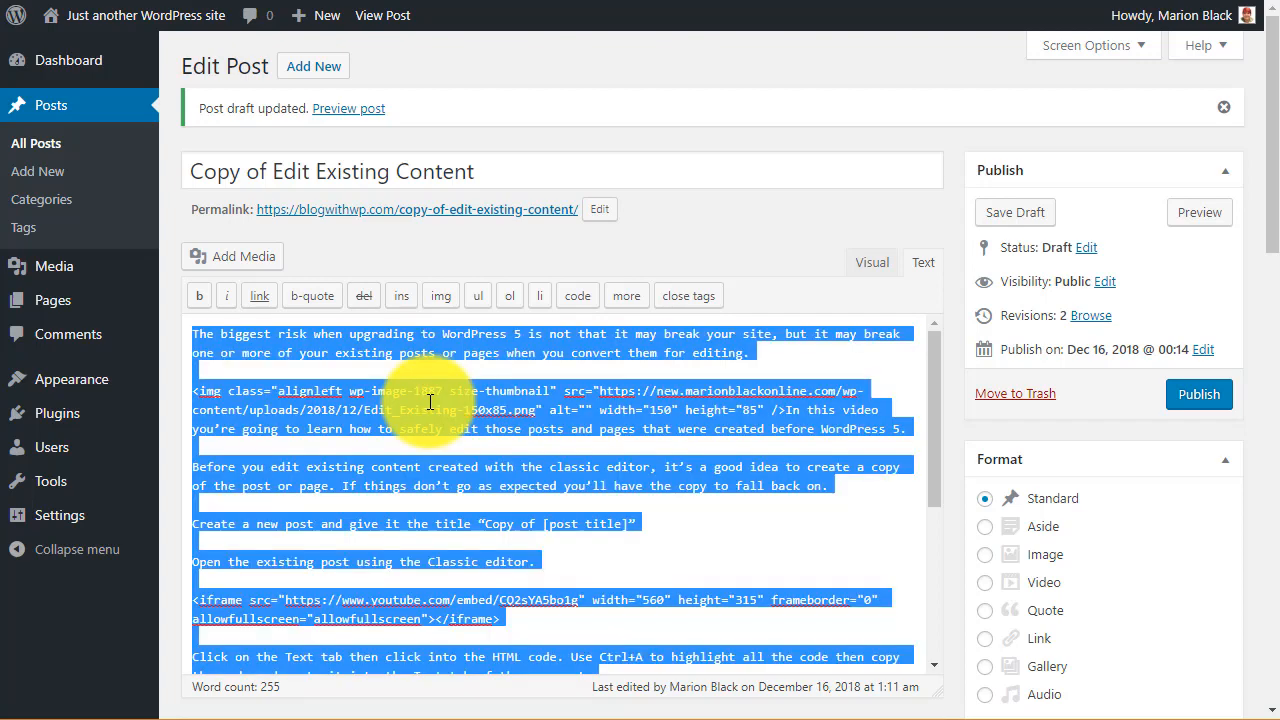
mouse_move(296, 420)
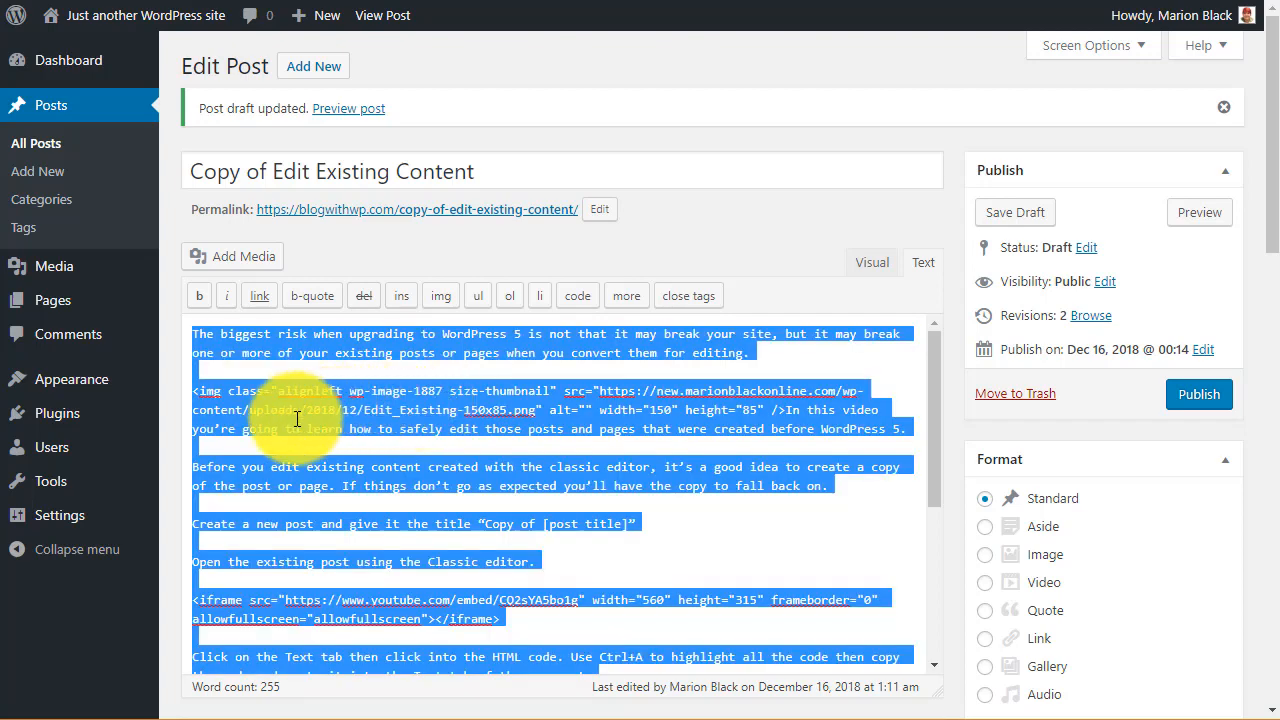
right_click(300, 420)
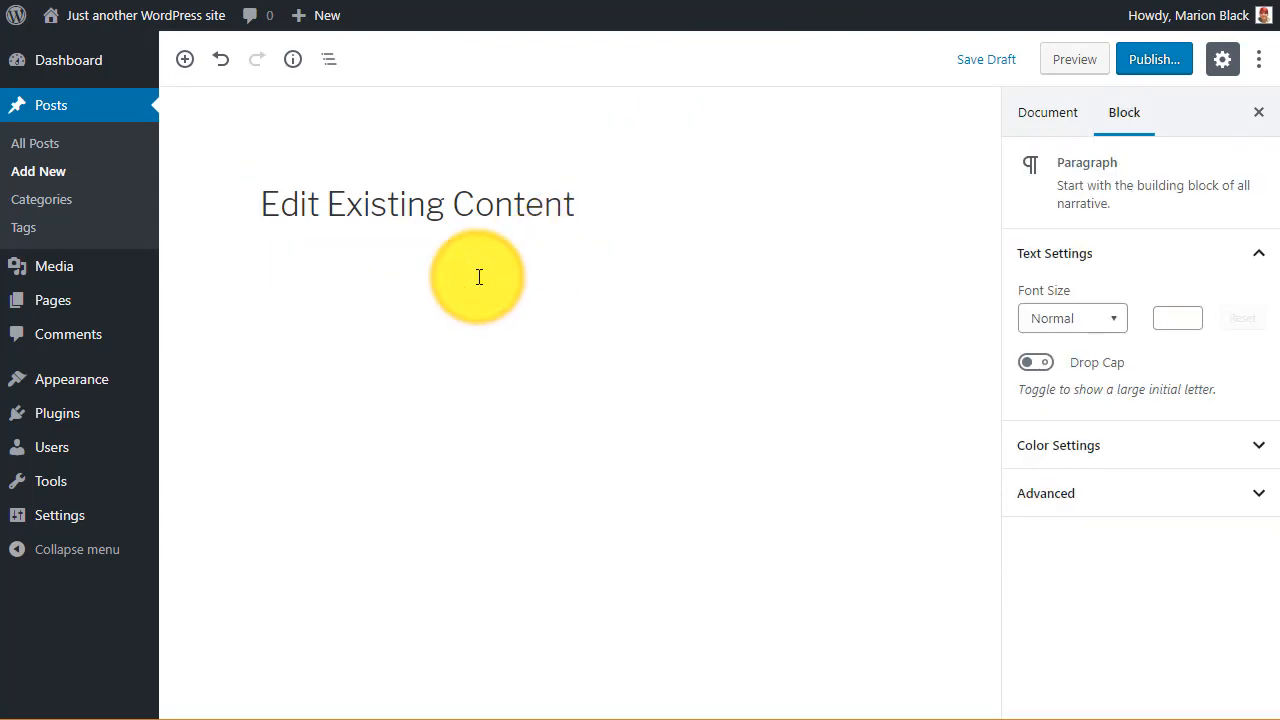
Paste the copied HTML into the new post's body, save it as a draft and preview it
right_click(480, 276)
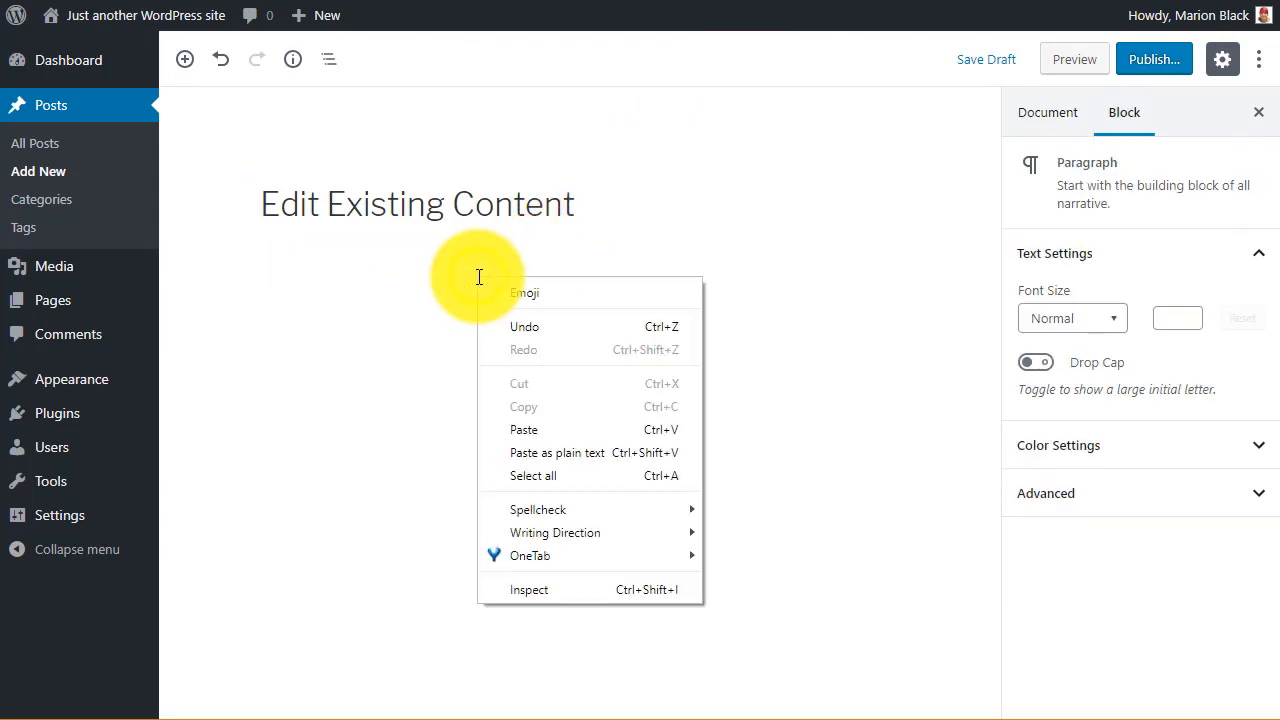
mouse_move(556, 452)
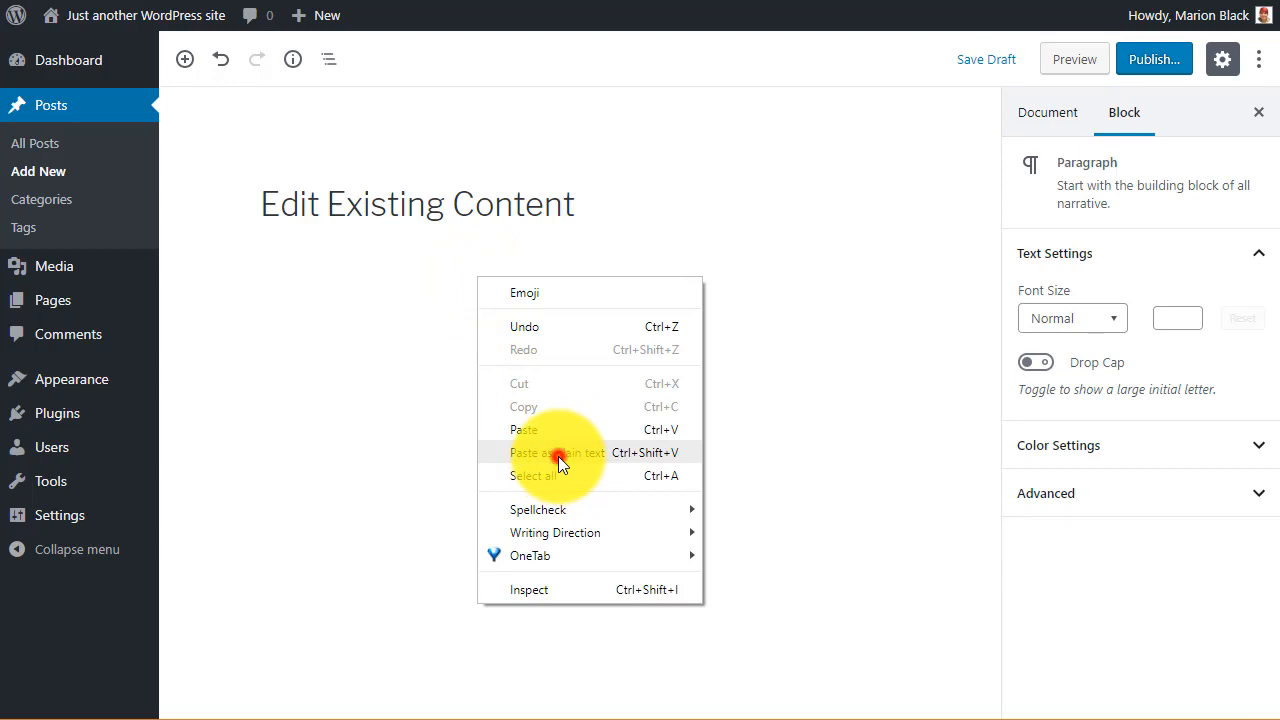
click(556, 452)
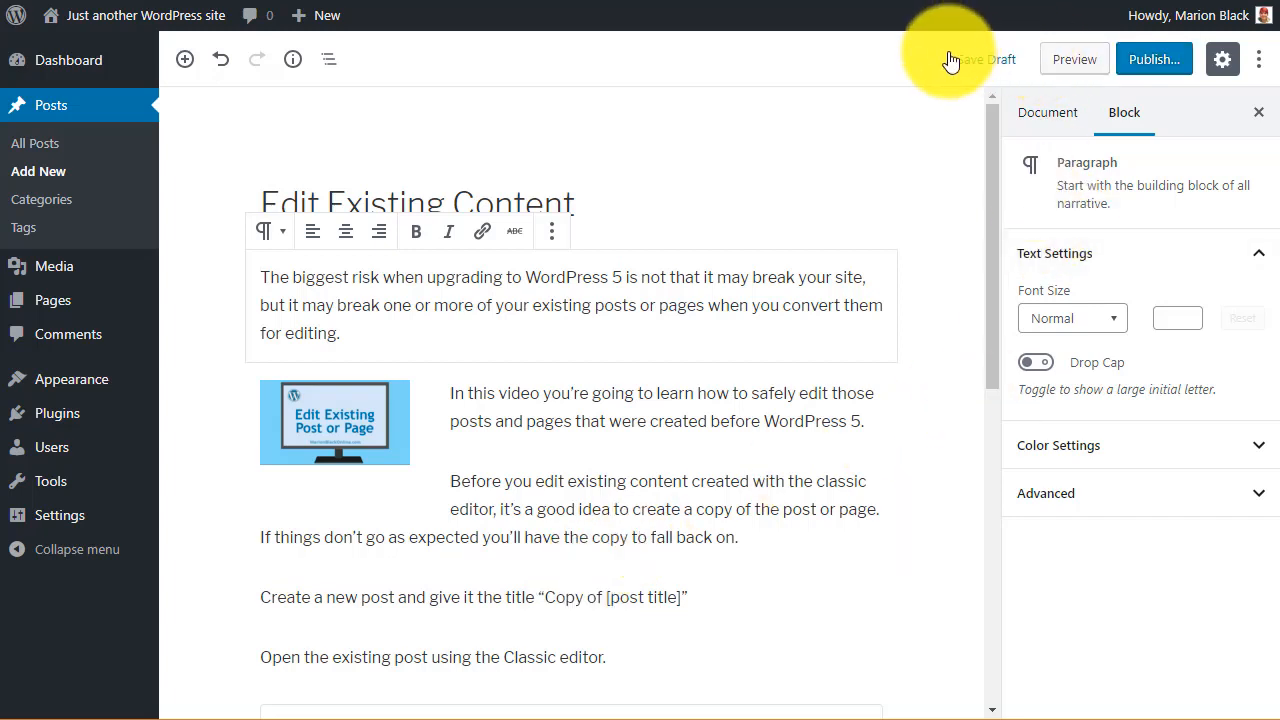
click(984, 60)
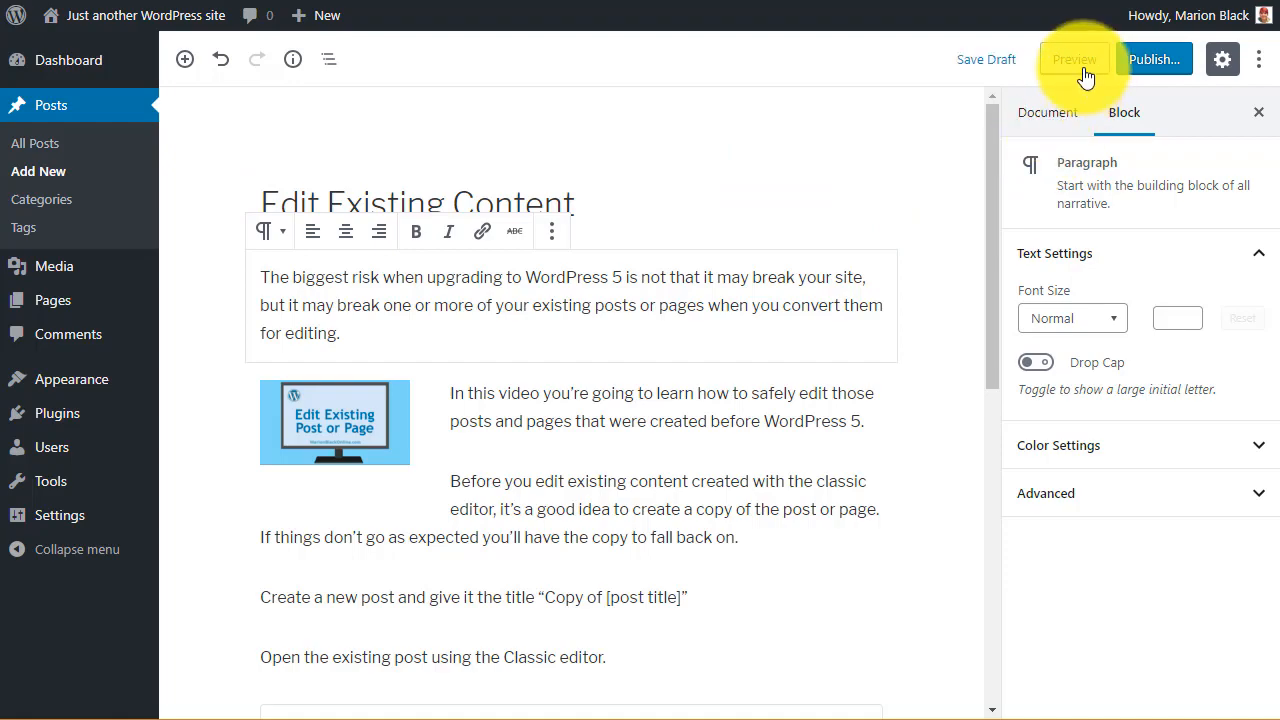
click(1074, 60)
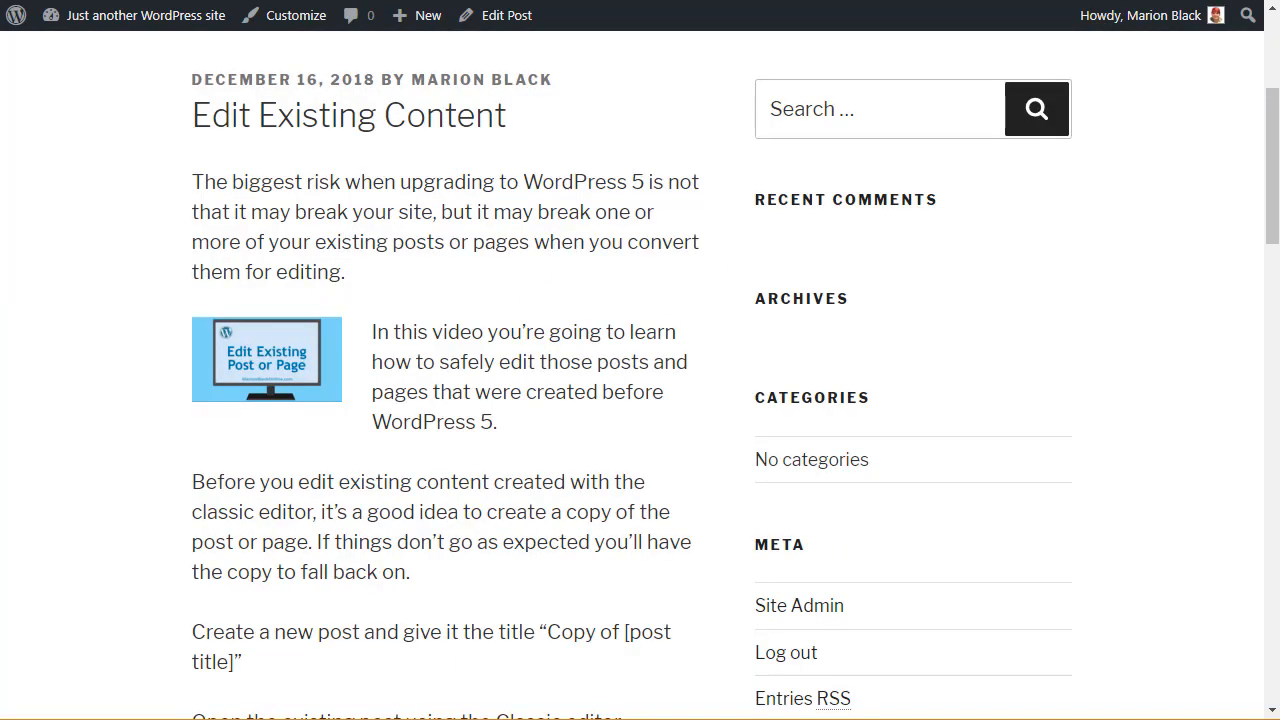
Scroll through the preview to check the text, image and embedded YouTube video
scroll(up, 3)
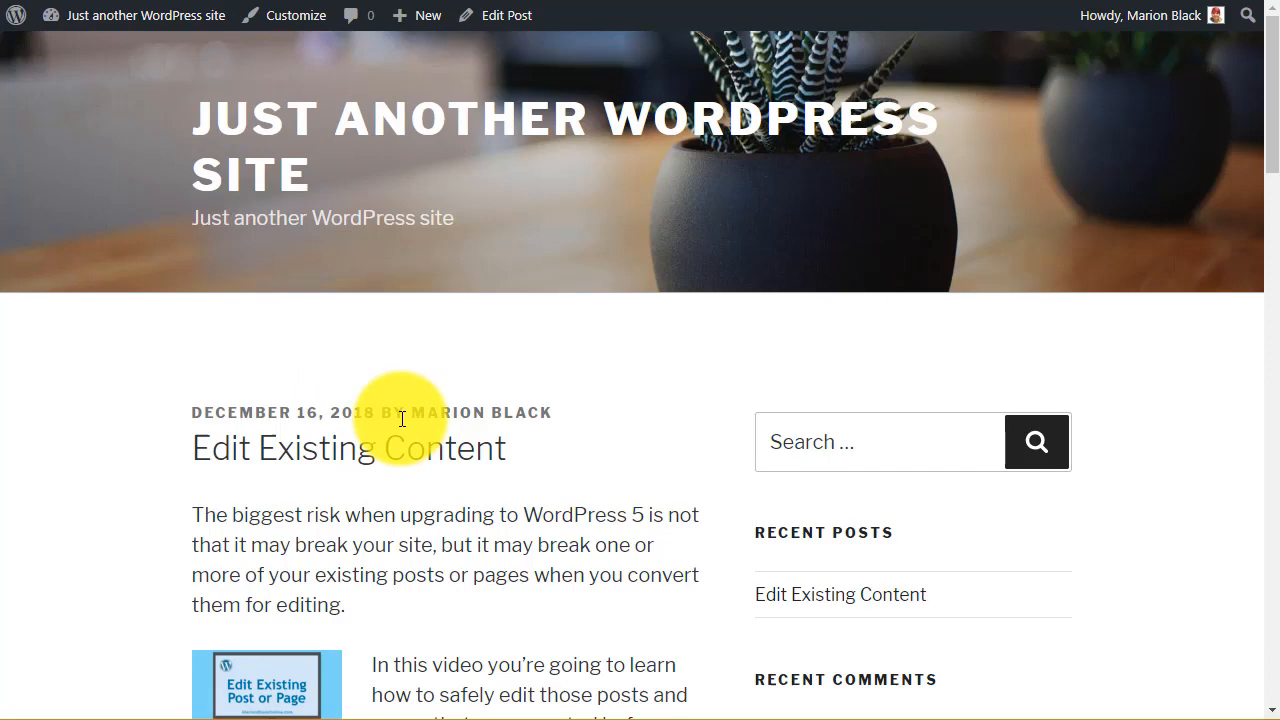
scroll(down, 3)
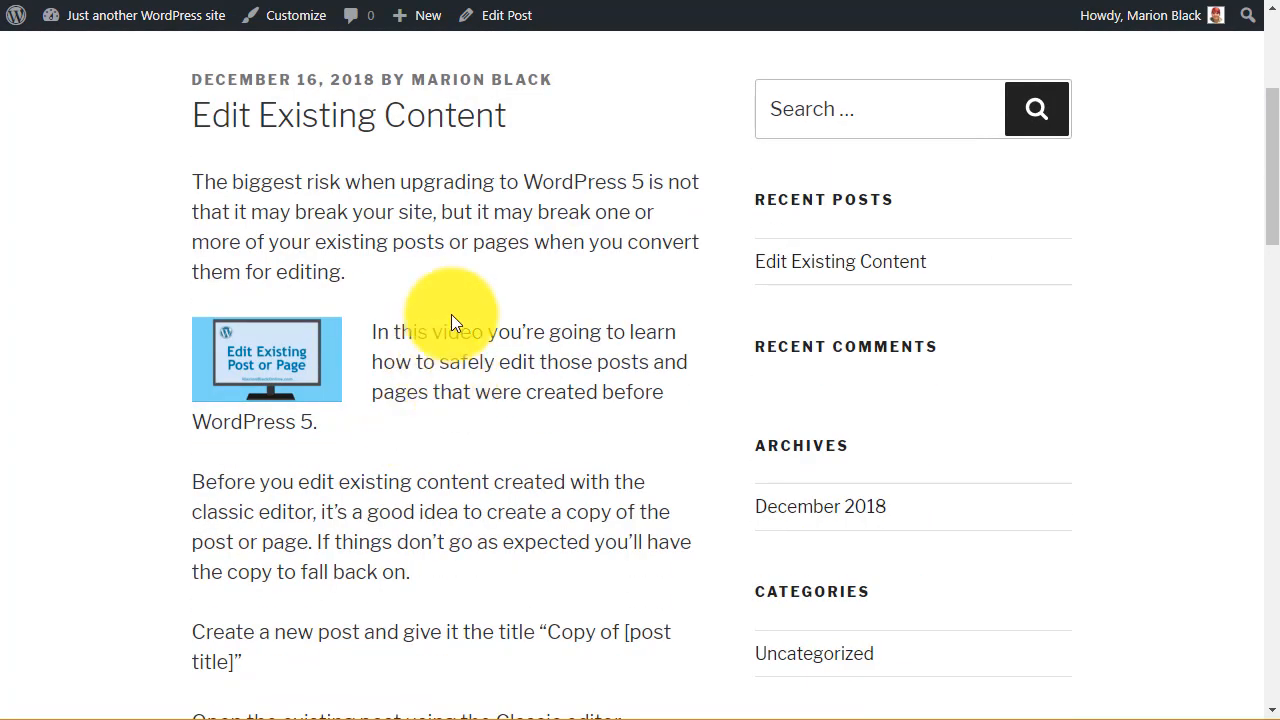
scroll(down, 3)
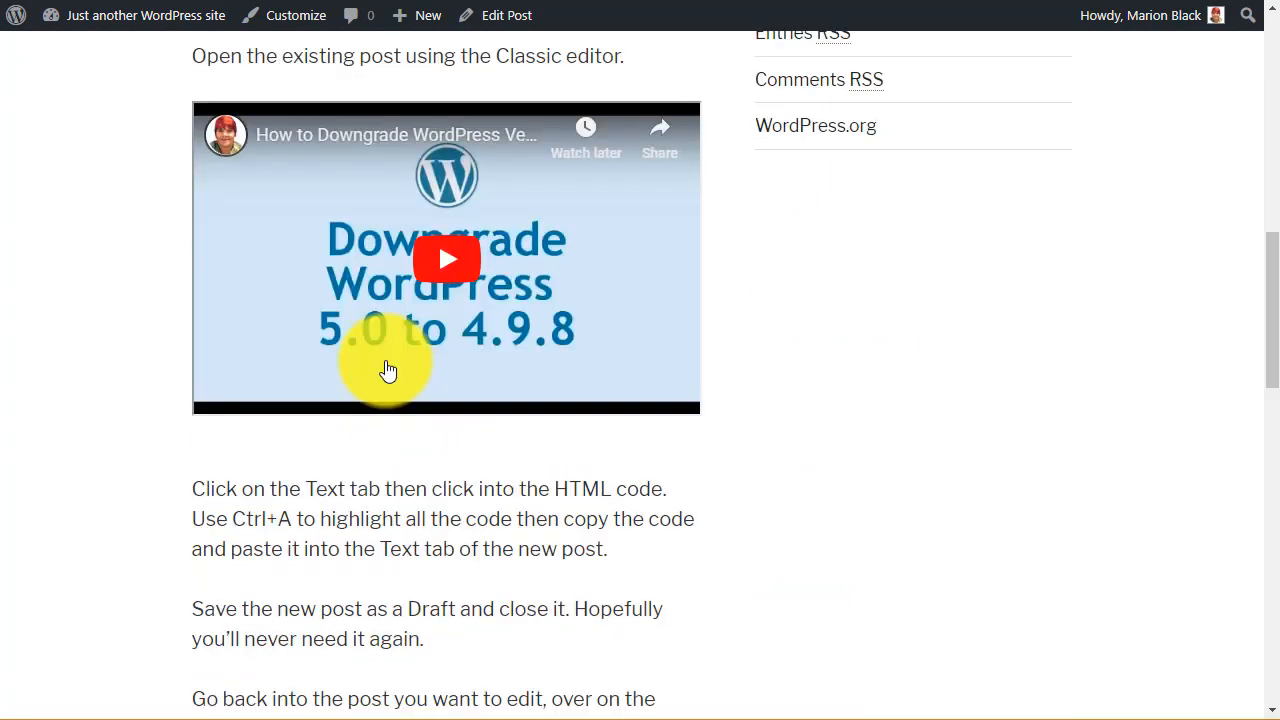